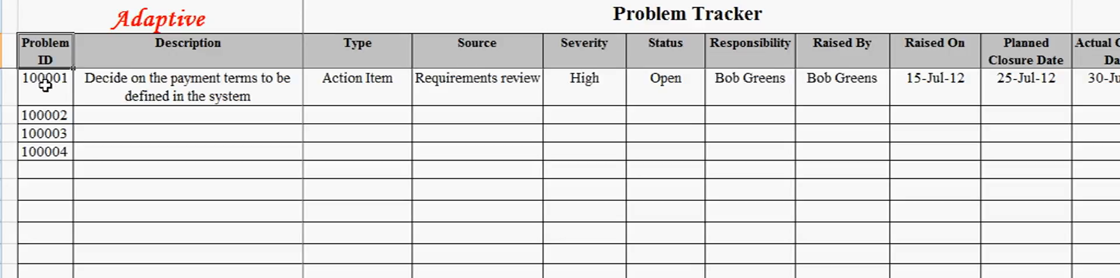
# Step: Review the Type options for problem 100001 without changing the value
pyautogui.click(46, 87)
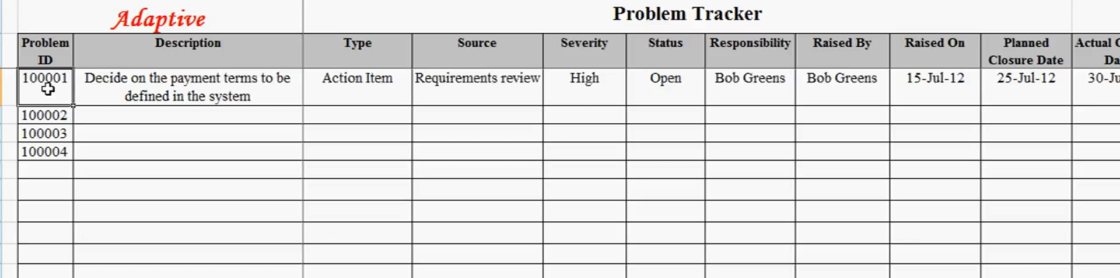
pyautogui.moveTo(131, 78)
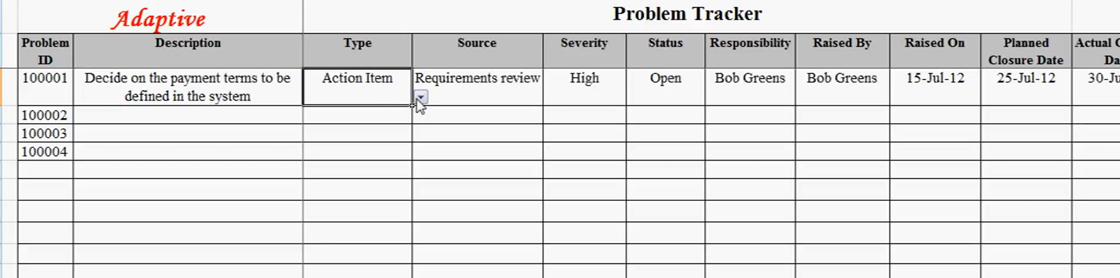
pyautogui.click(421, 96)
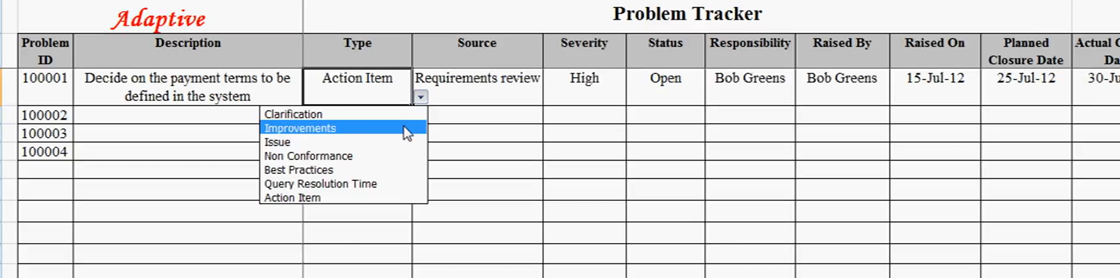
pyautogui.moveTo(402, 162)
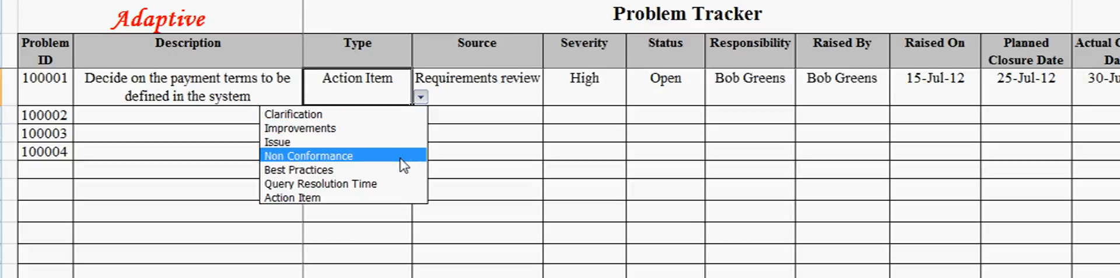
pyautogui.click(393, 196)
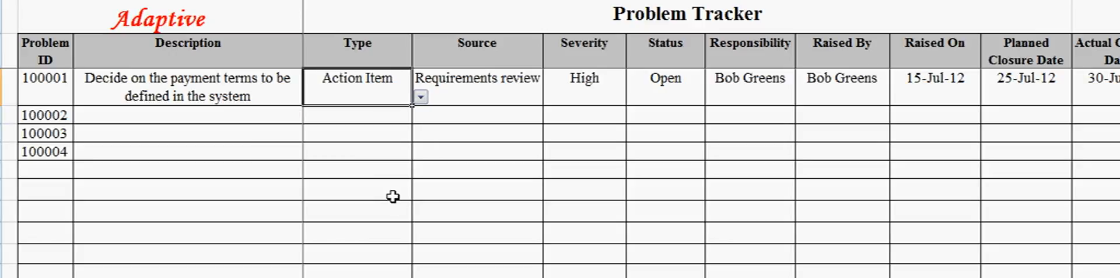
pyautogui.moveTo(384, 98)
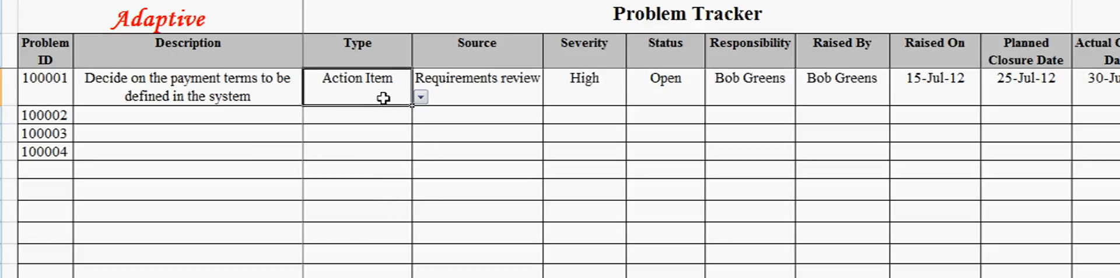
# Step: Inspect the Source and Severity entries, showing the Severity level choices
pyautogui.click(476, 51)
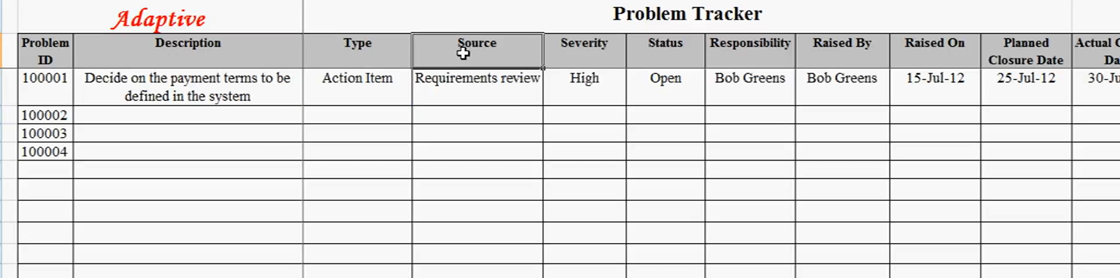
pyautogui.moveTo(495, 89)
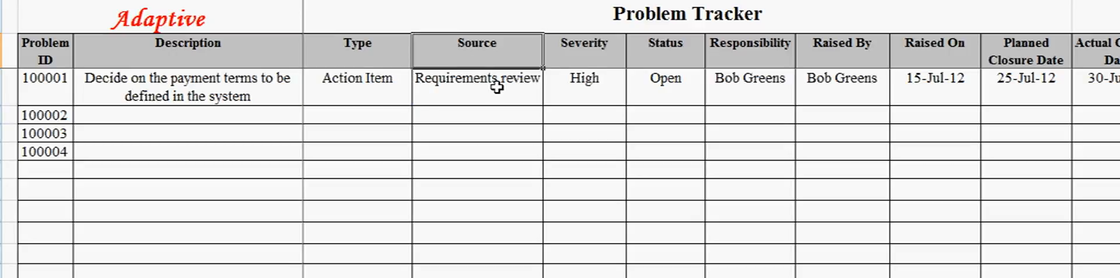
pyautogui.click(476, 78)
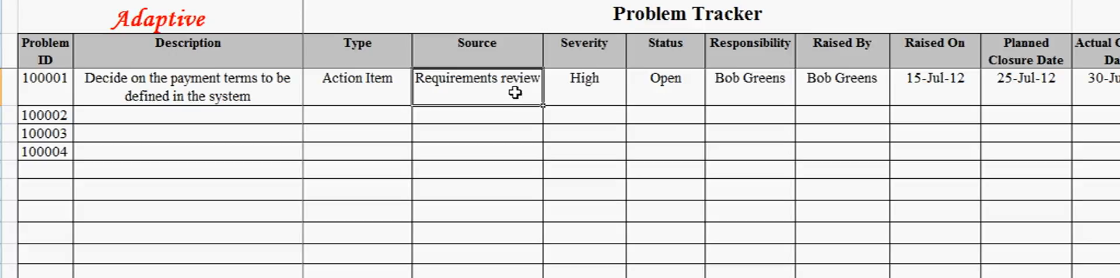
pyautogui.click(583, 78)
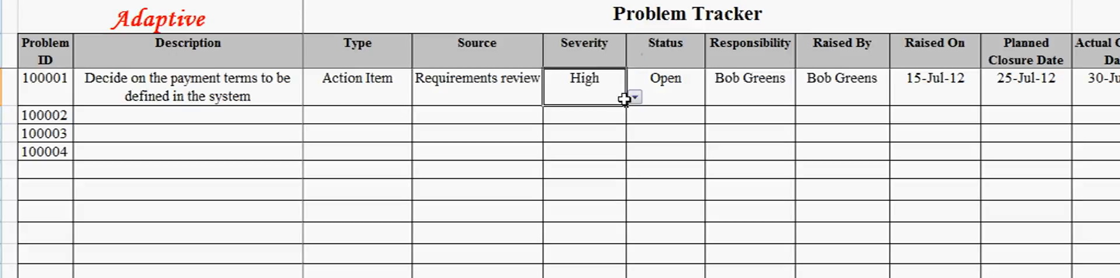
pyautogui.click(632, 97)
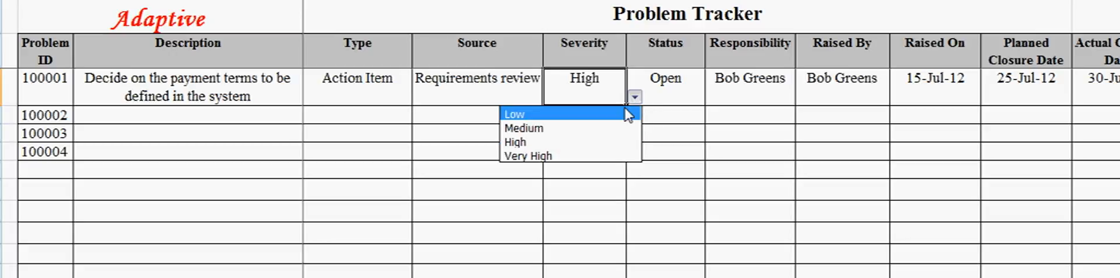
pyautogui.moveTo(622, 118)
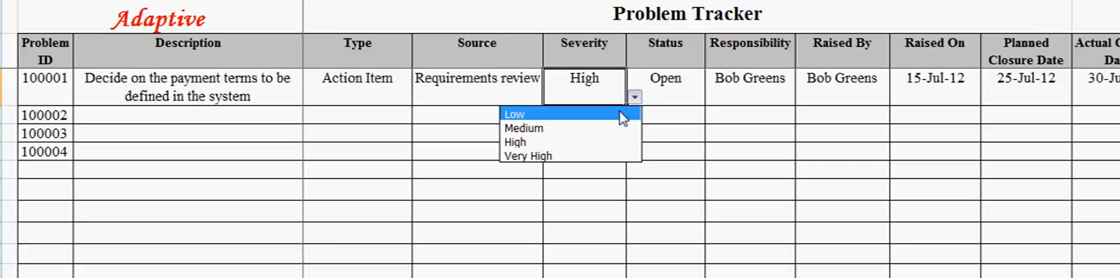
pyautogui.moveTo(614, 128)
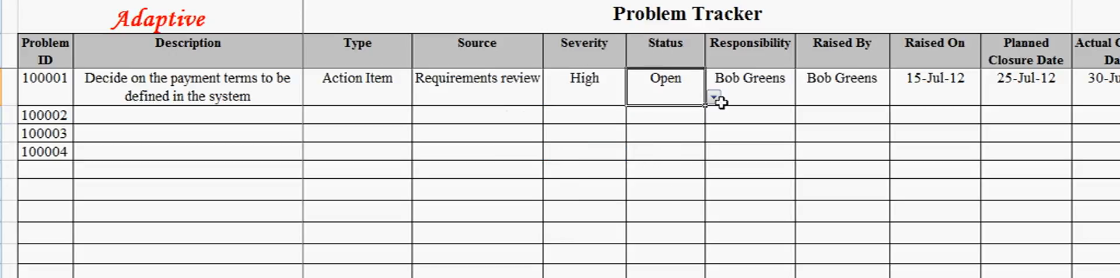
# Step: Change problem 100001's Status from Open to Closed via the Status list
pyautogui.click(711, 98)
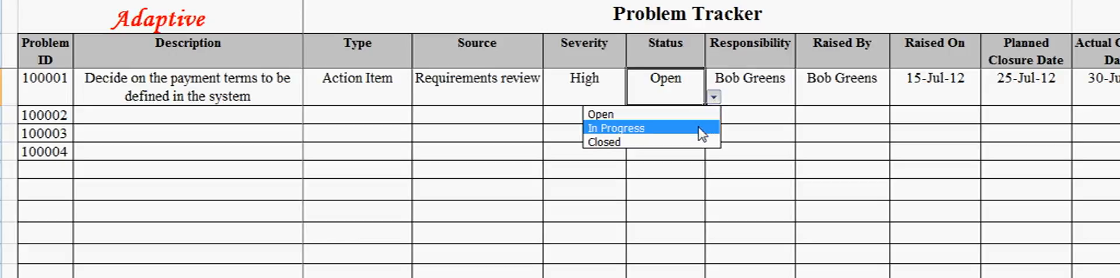
pyautogui.click(603, 141)
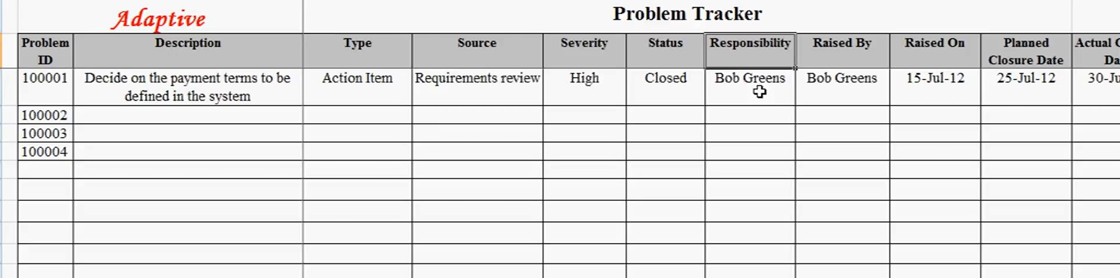
# Step: Show the later columns through Actual Closure Date 30-Jul-12, Resolution and Remarks
pyautogui.click(841, 50)
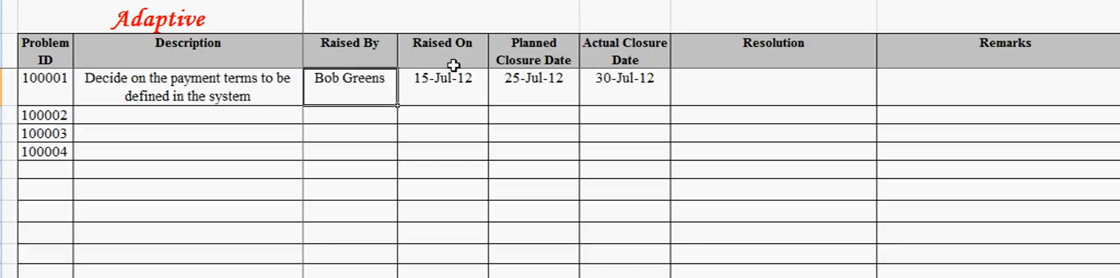
pyautogui.click(441, 79)
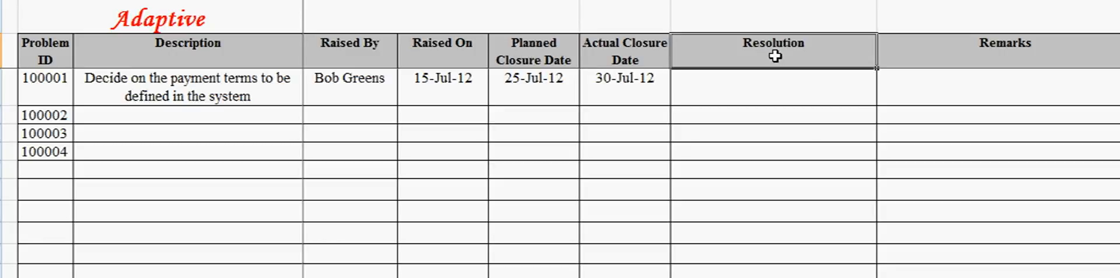
pyautogui.moveTo(806, 65)
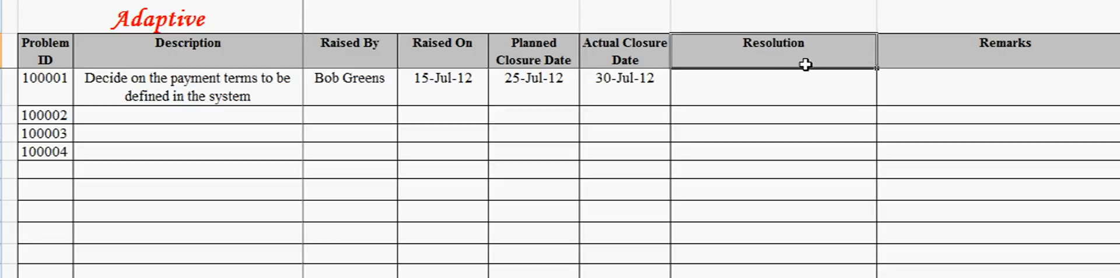
pyautogui.moveTo(938, 60)
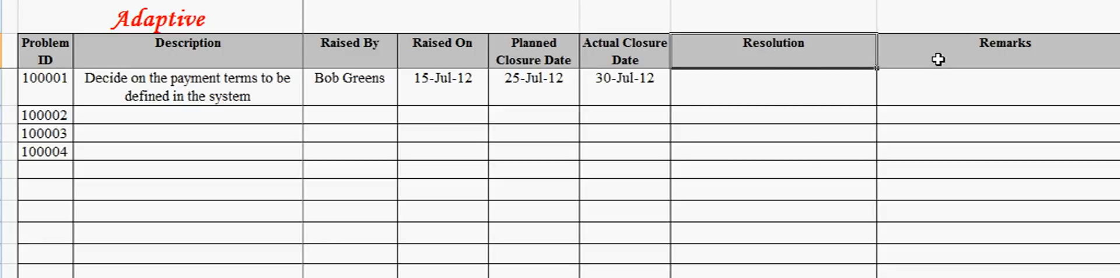
pyautogui.click(1004, 43)
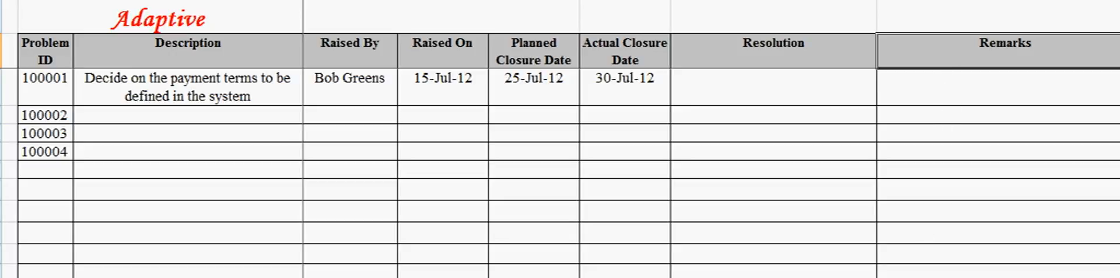